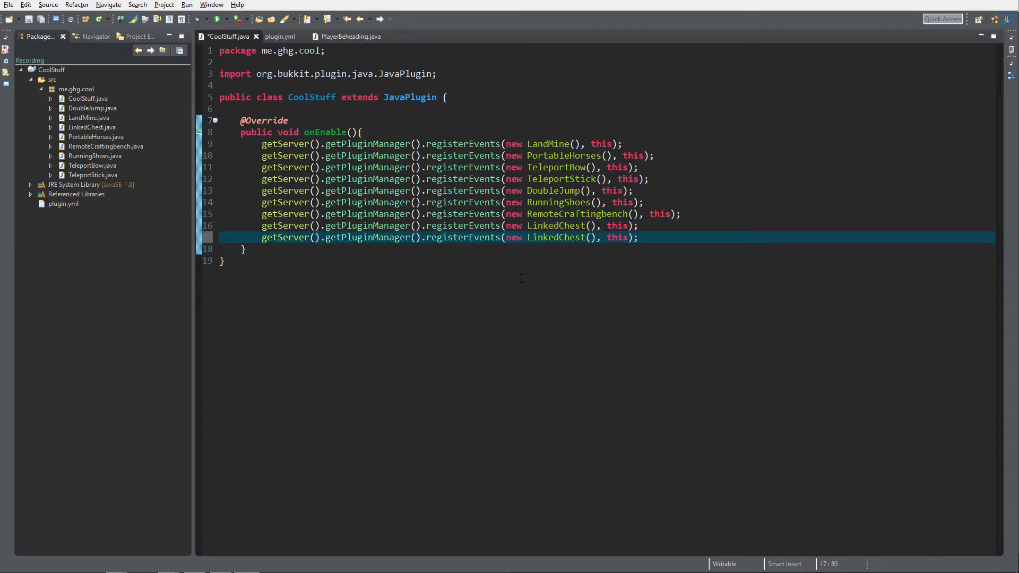
Step: Replace the duplicated LinkedChest registration in onEnable with a new PlayerBeheading listener
left_click(579, 236)
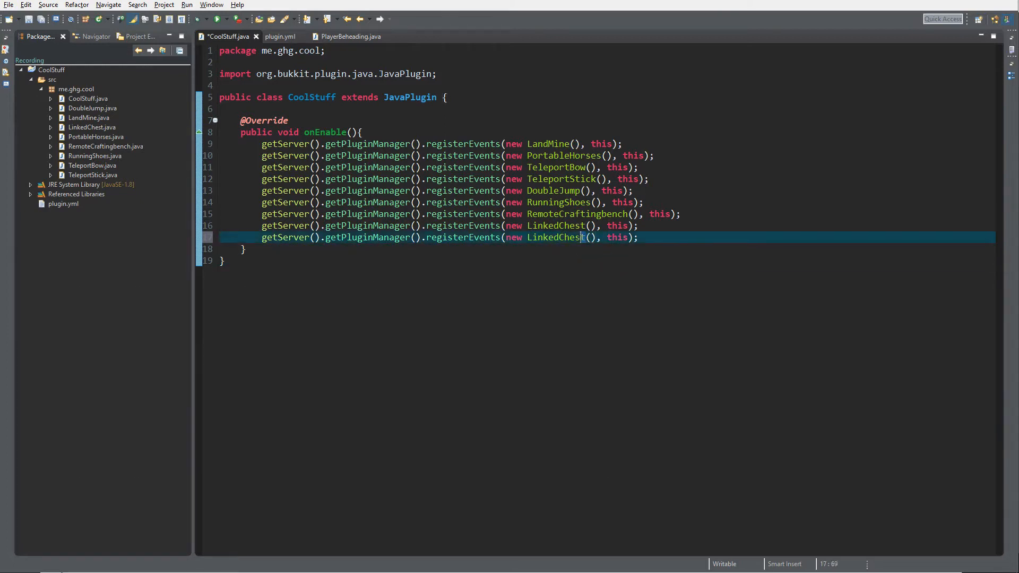
double_click(555, 237)
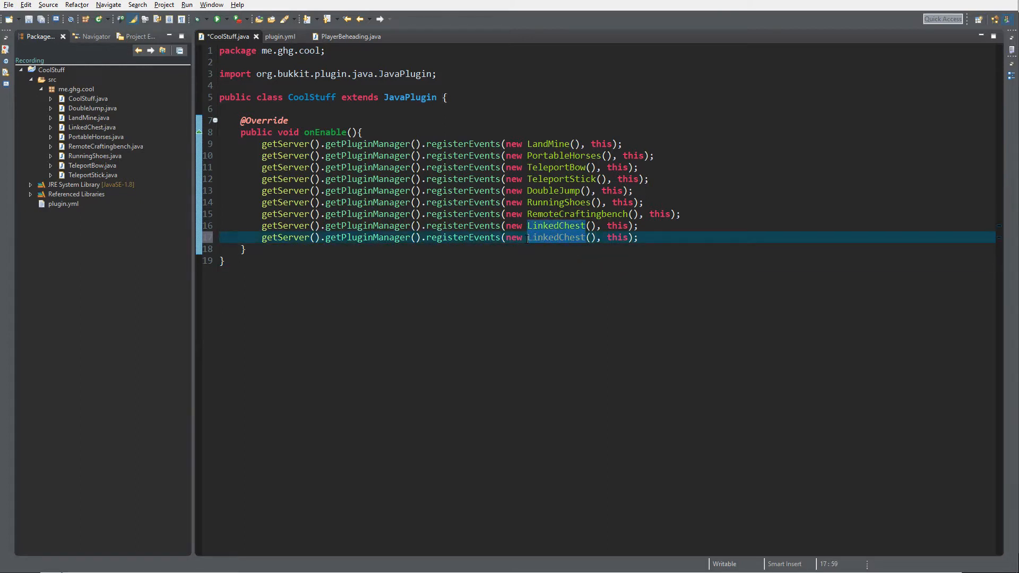
type("PlayerBehea")
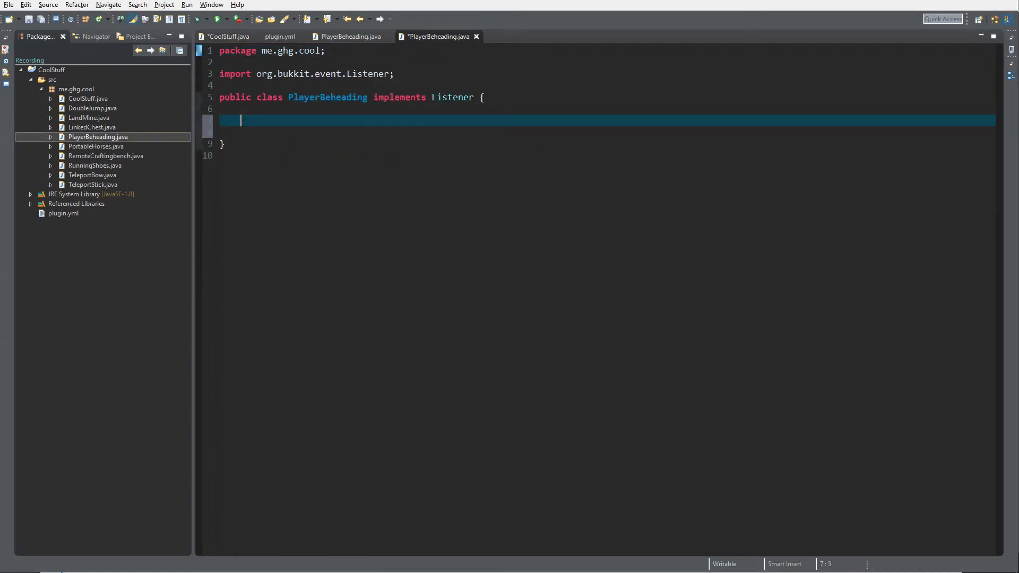
type("@EventHandler")
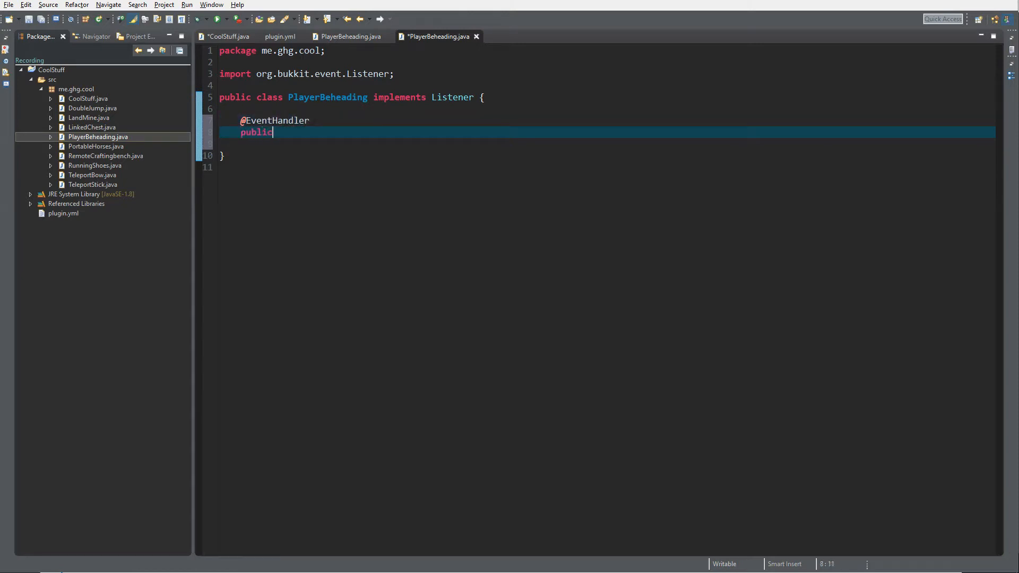
type("void onPl")
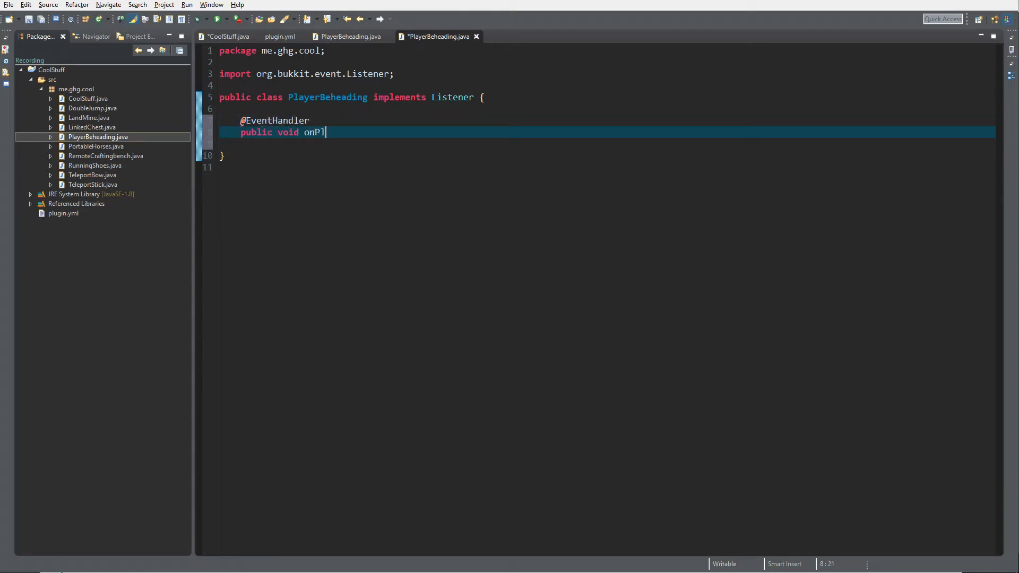
type("ayerDeath")
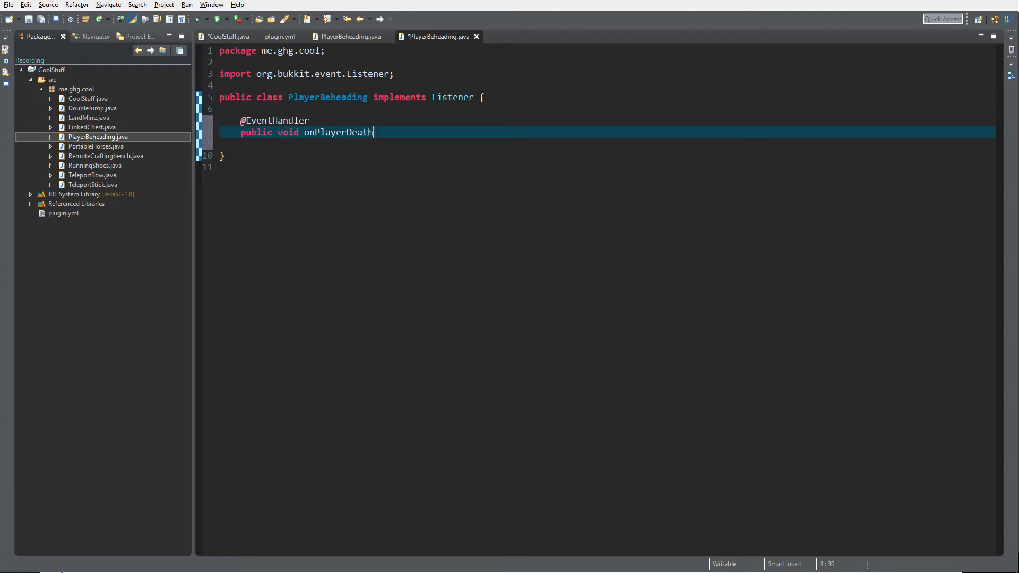
type("(PlayerDeathEvent")
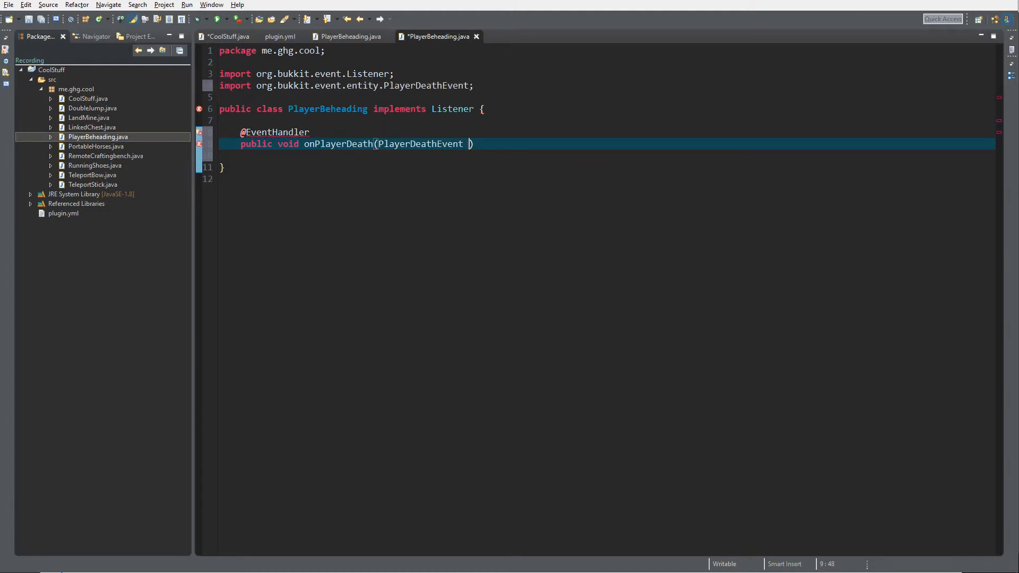
type("e){")
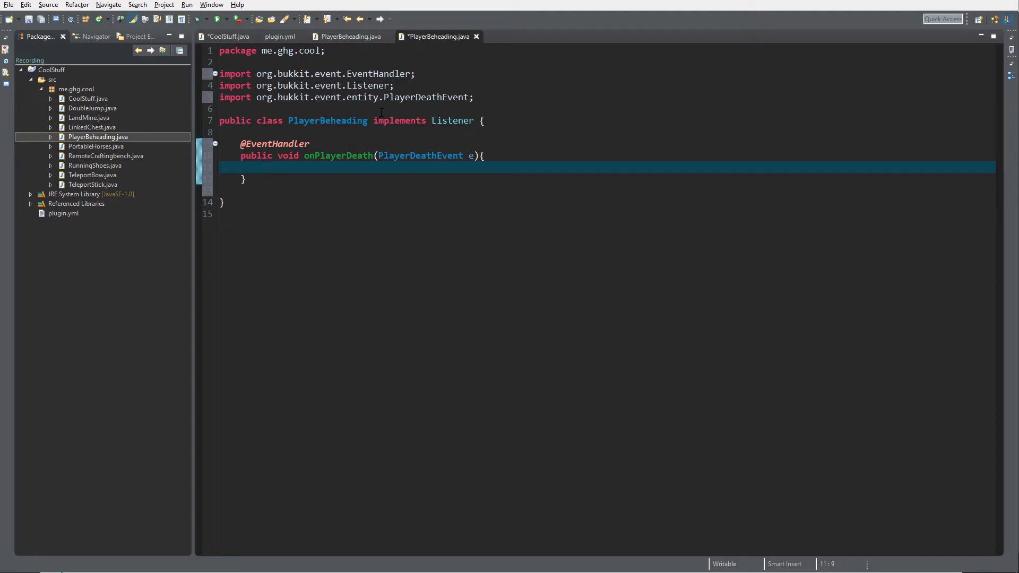
Step: Declare ItemStack skull = new ItemStack(Material.SKULL_ITEM...) inside onPlayerDeath
type("Item")
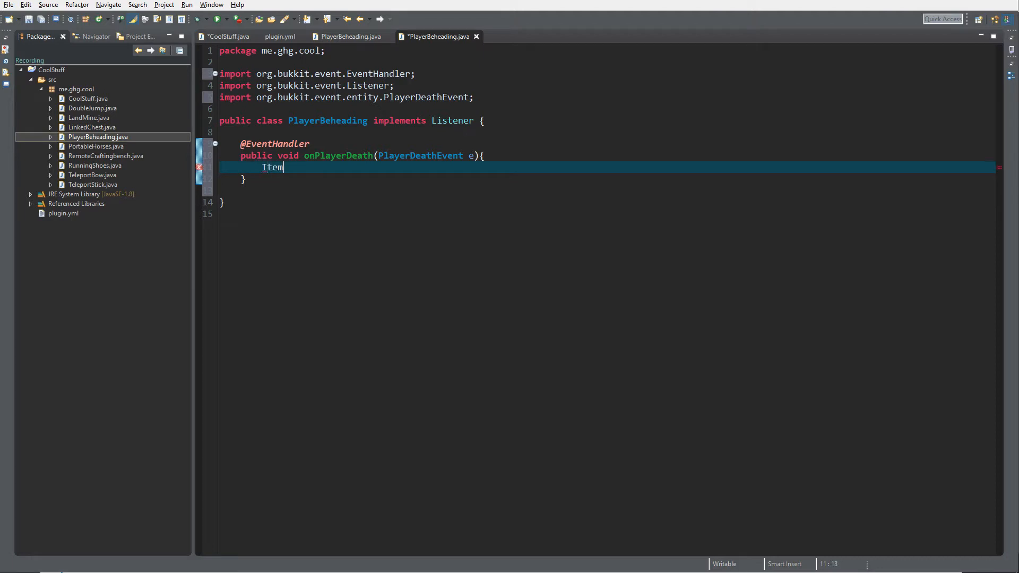
type("Stack s")
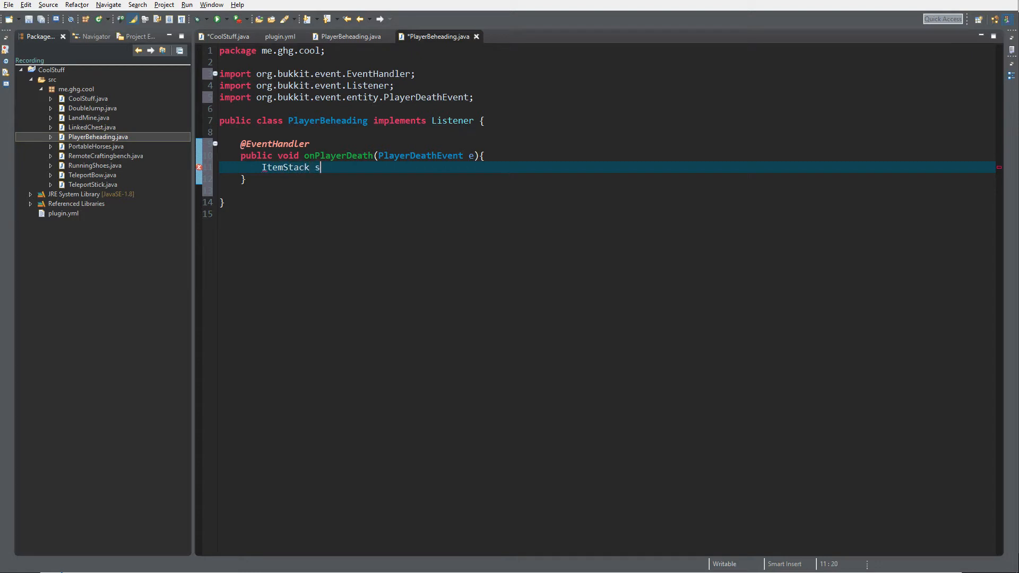
type("kull =")
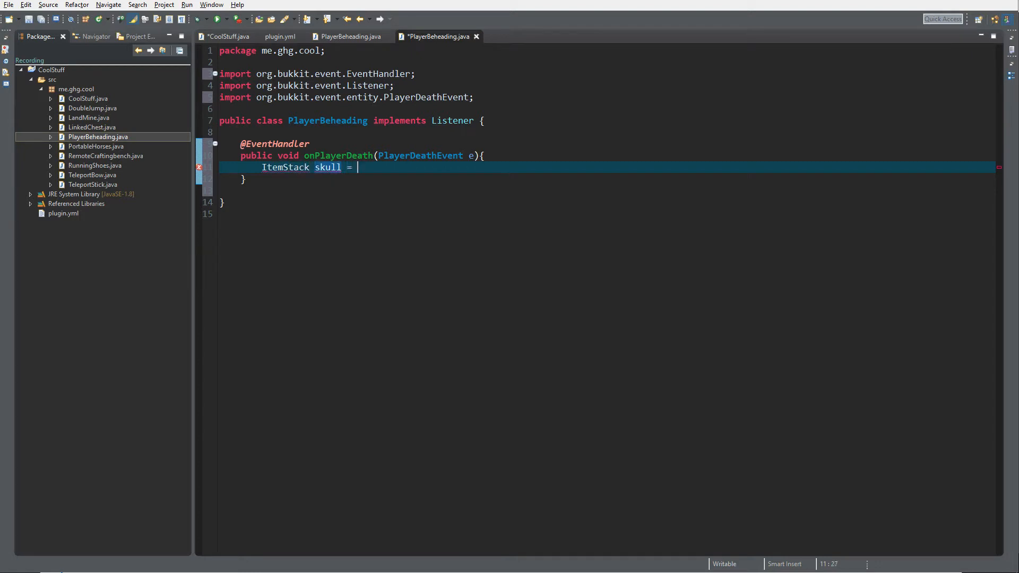
type("new Item")
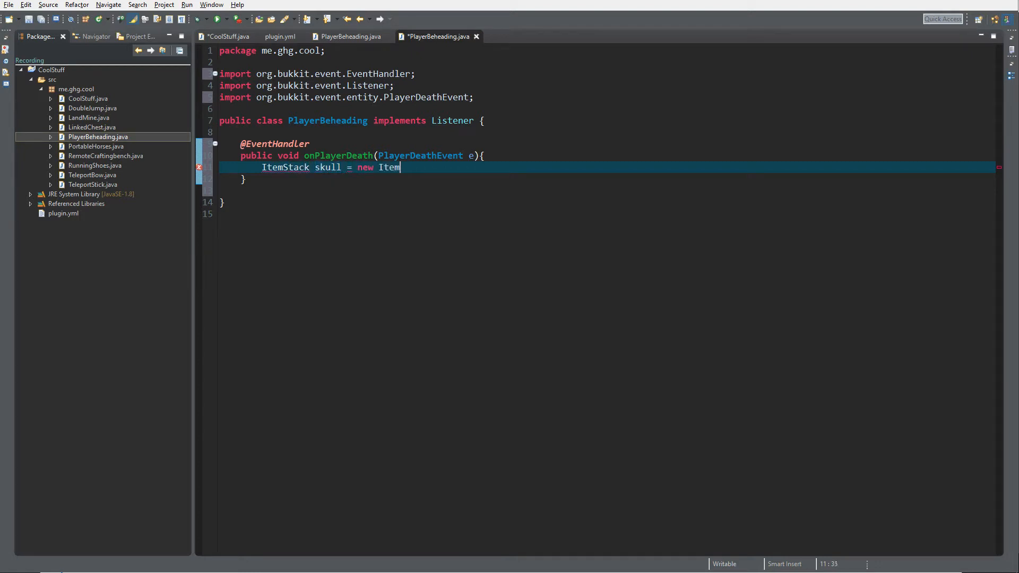
type("Stack()")
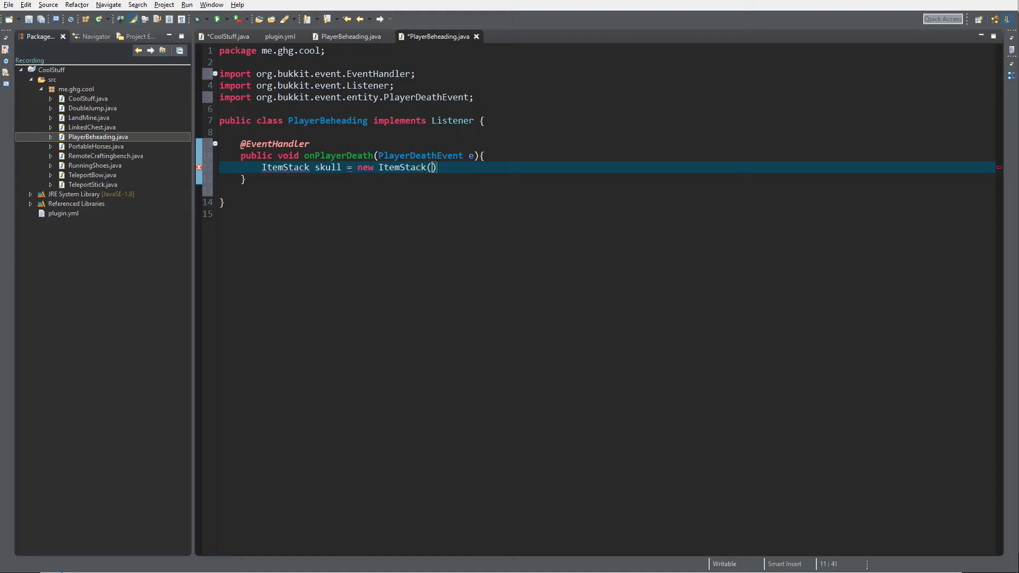
type("Material")
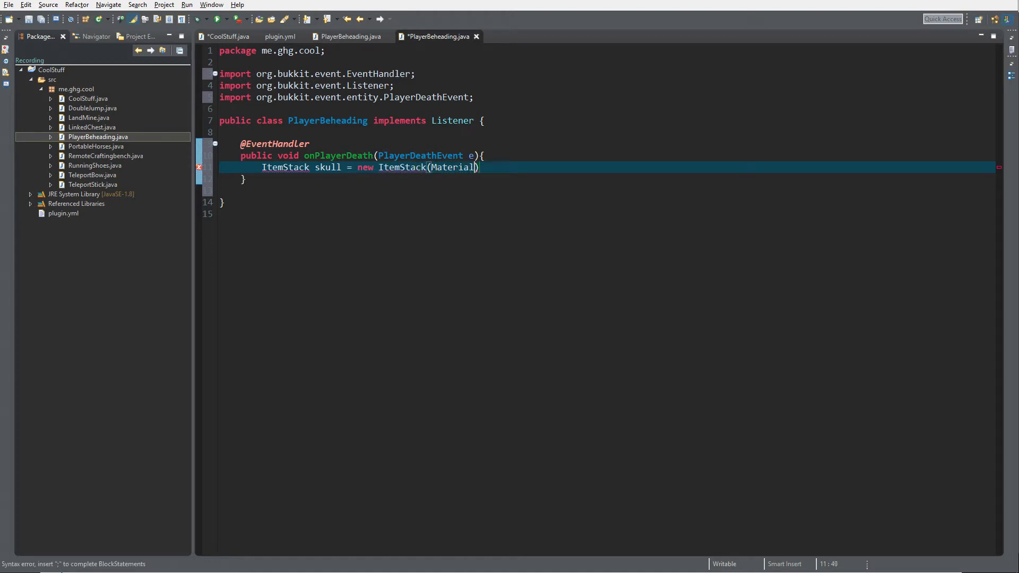
type(".skull")
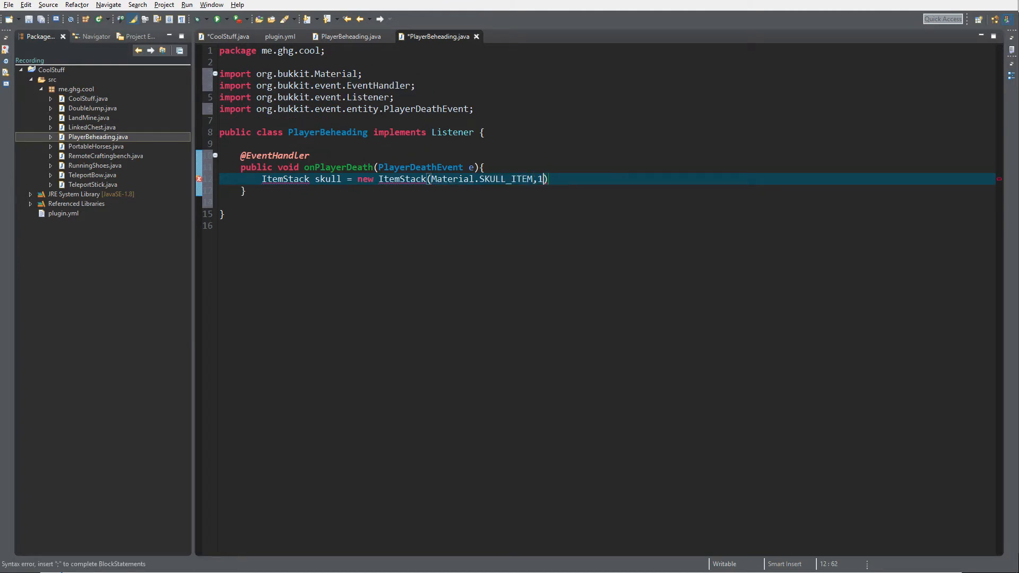
Step: Finish the constructor with amount 1 and (byte)3, and import Material and ItemStack
type(",(")
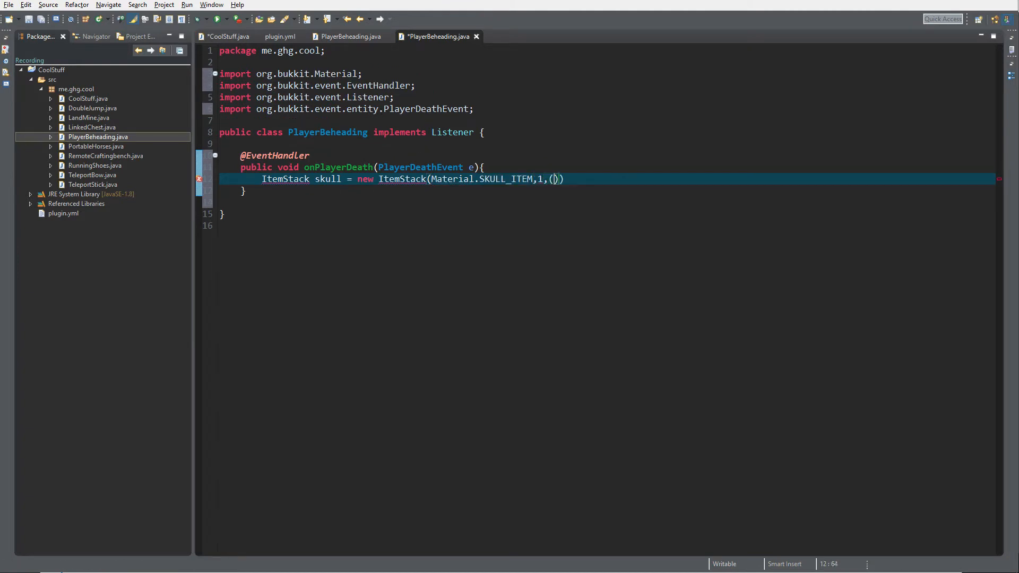
type("byte")
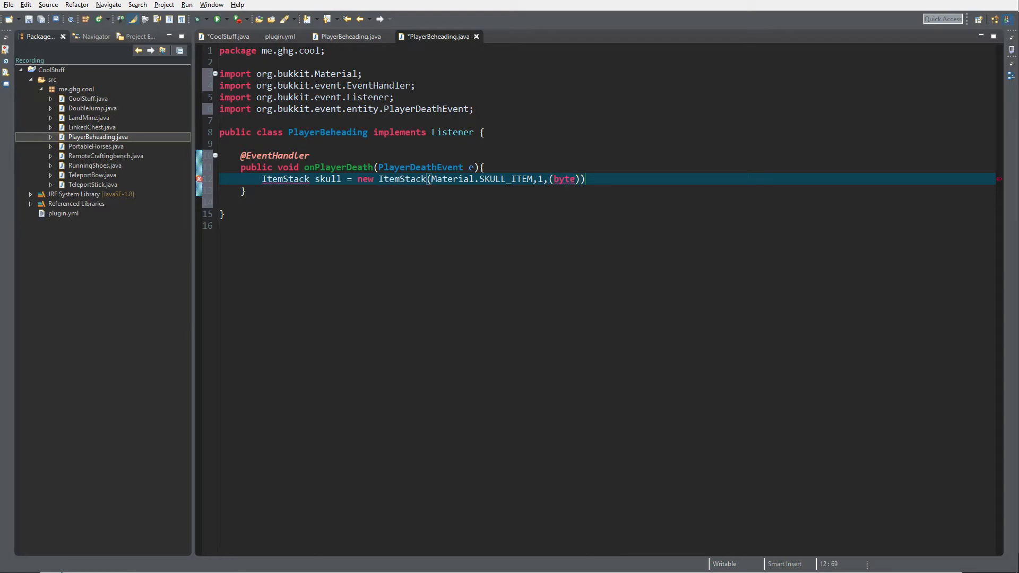
type("3")
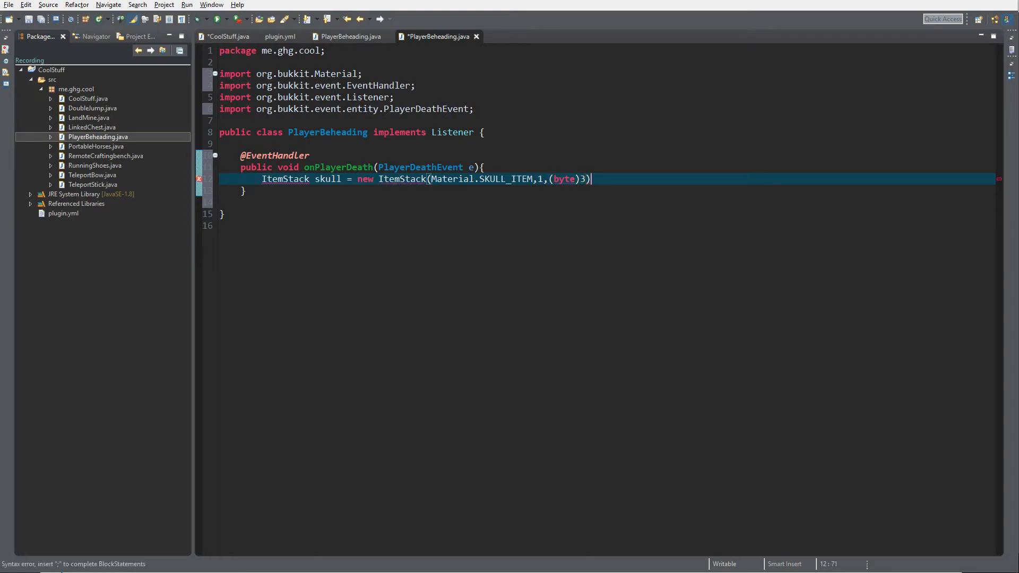
type(";")
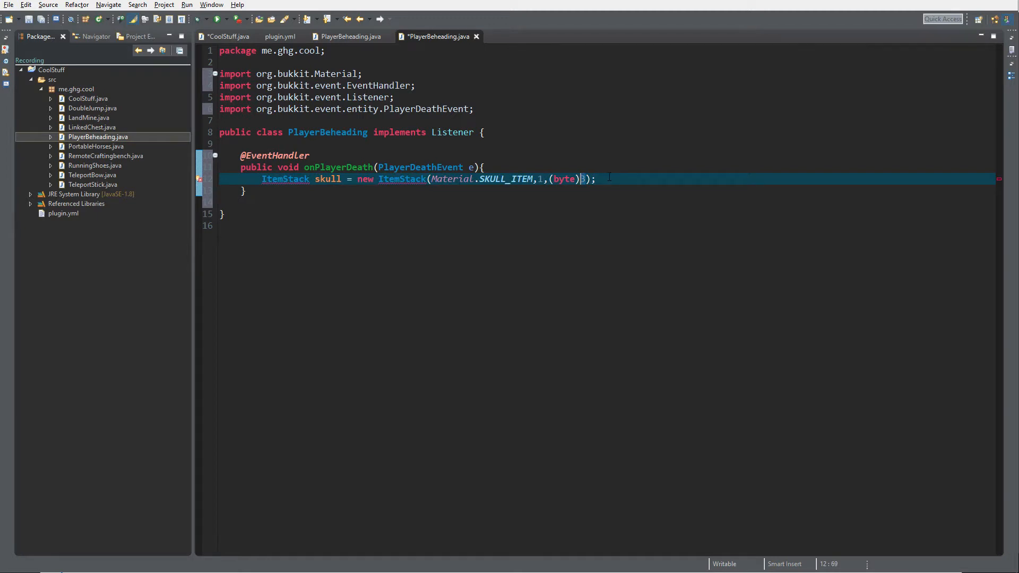
type("0")
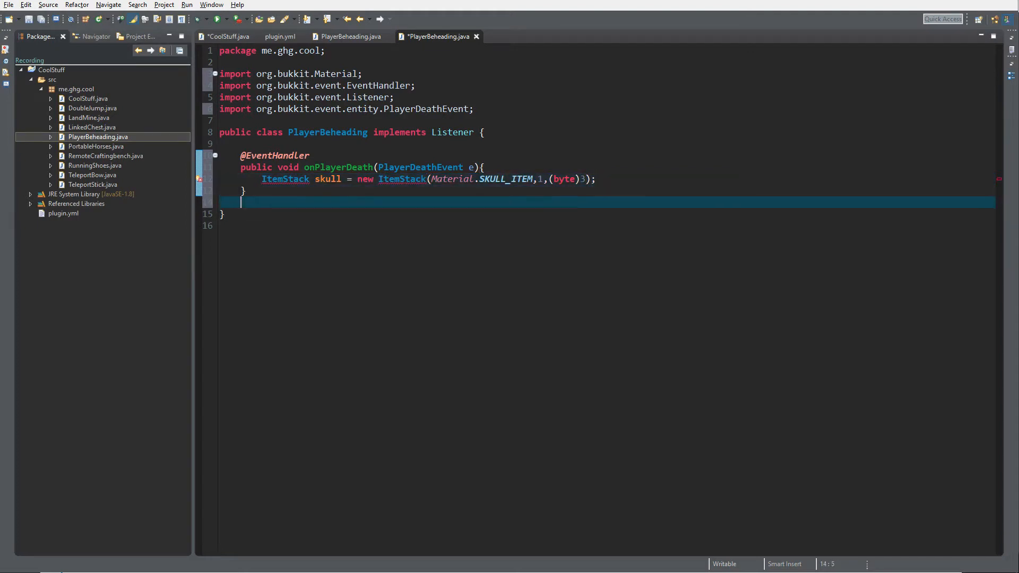
key("Backspace")
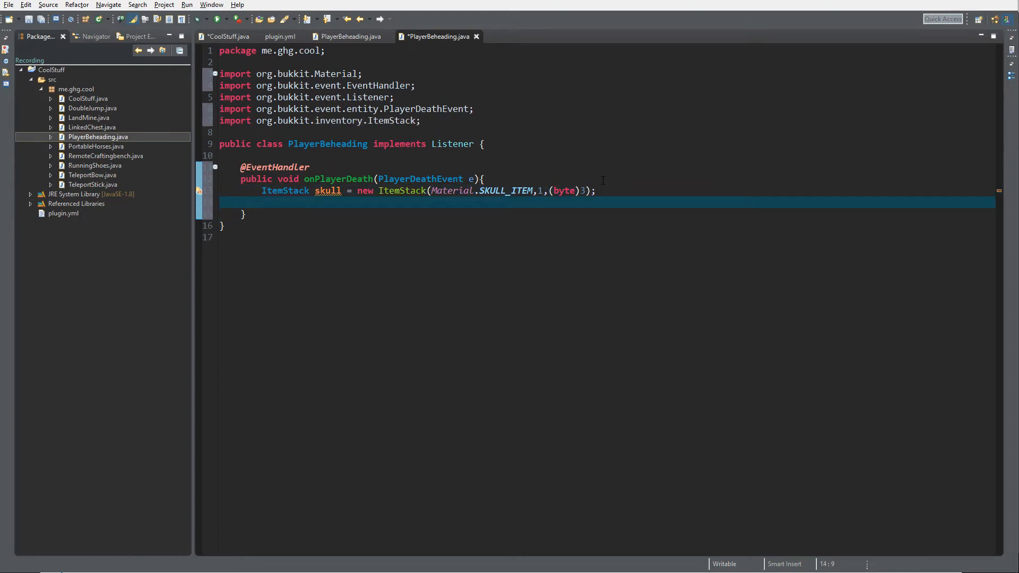
Step: Add SkullMeta meta = (SkullMeta) skull.getItemMeta(); with the SkullMeta import
type("ItemMet")
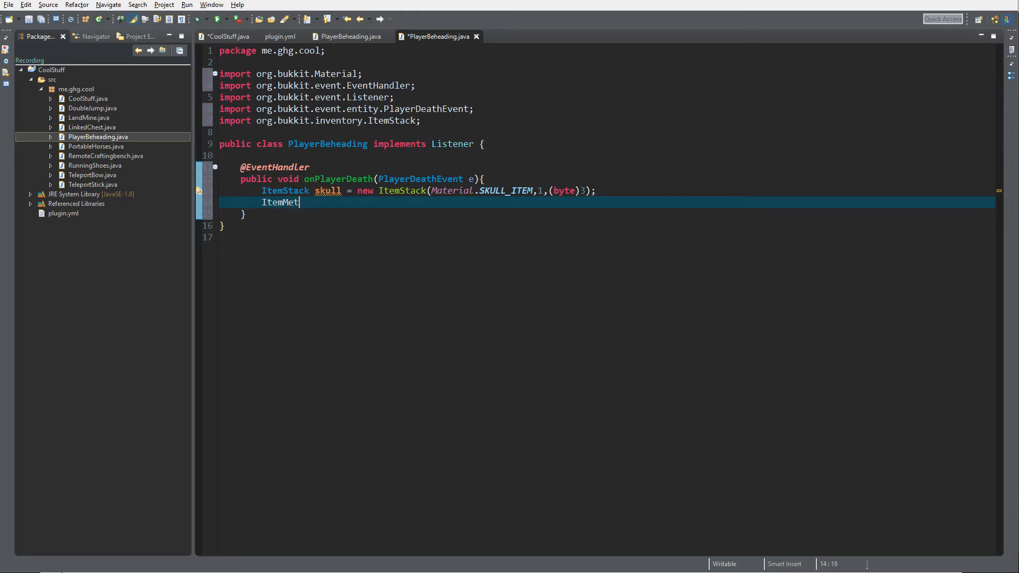
type("a")
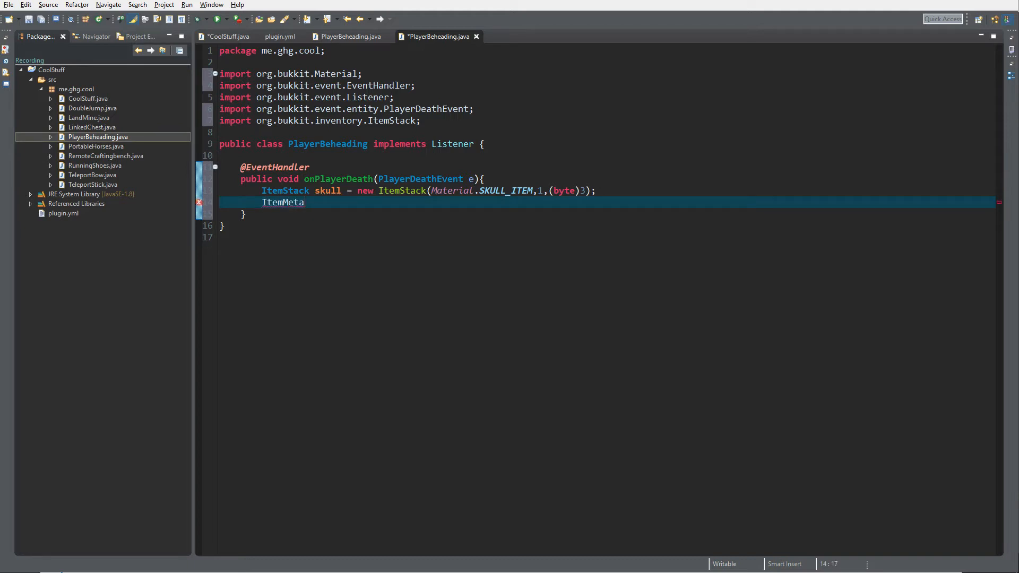
key("BackSpace")
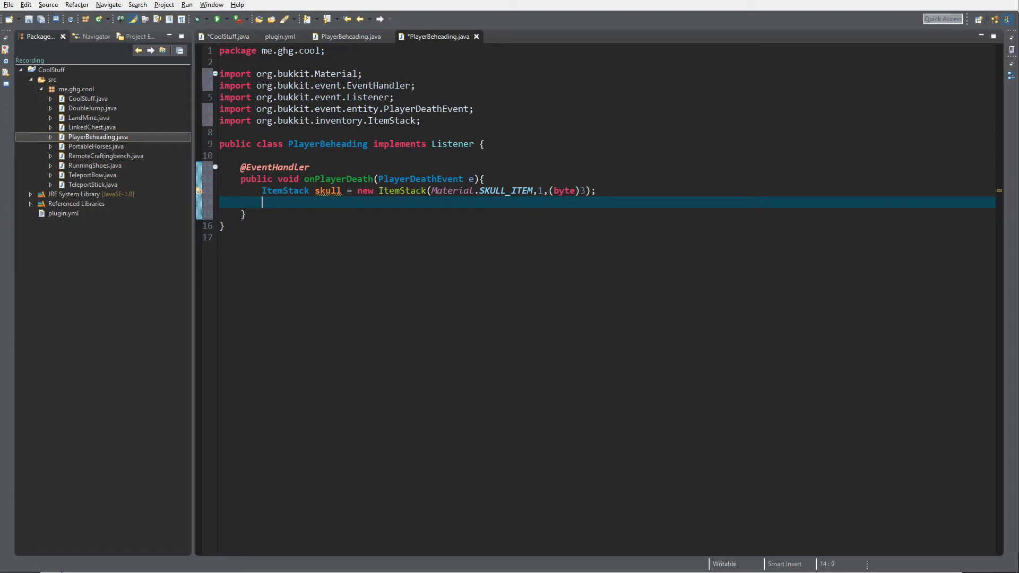
type("SkullMeta meta =")
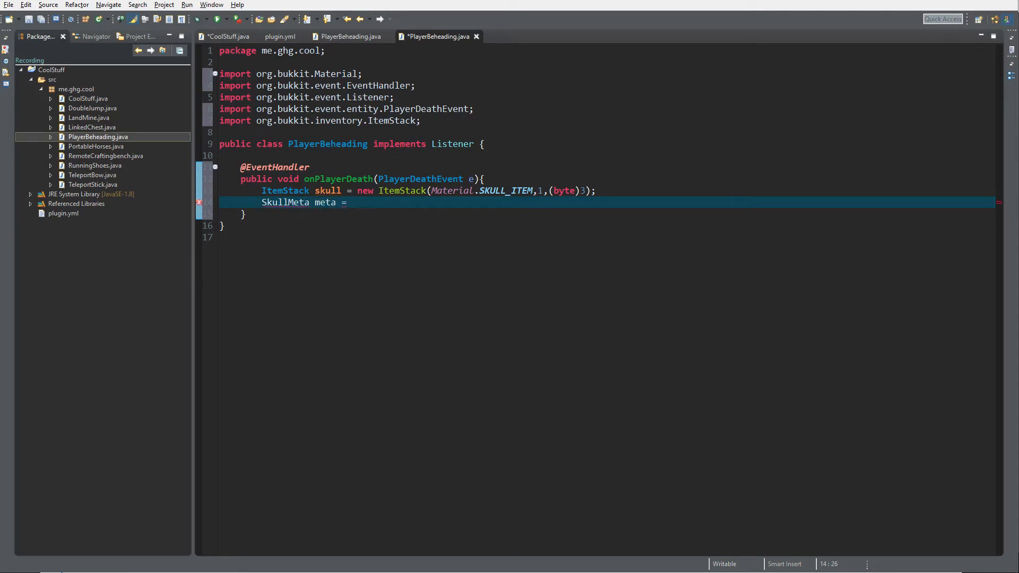
type("(Skull)")
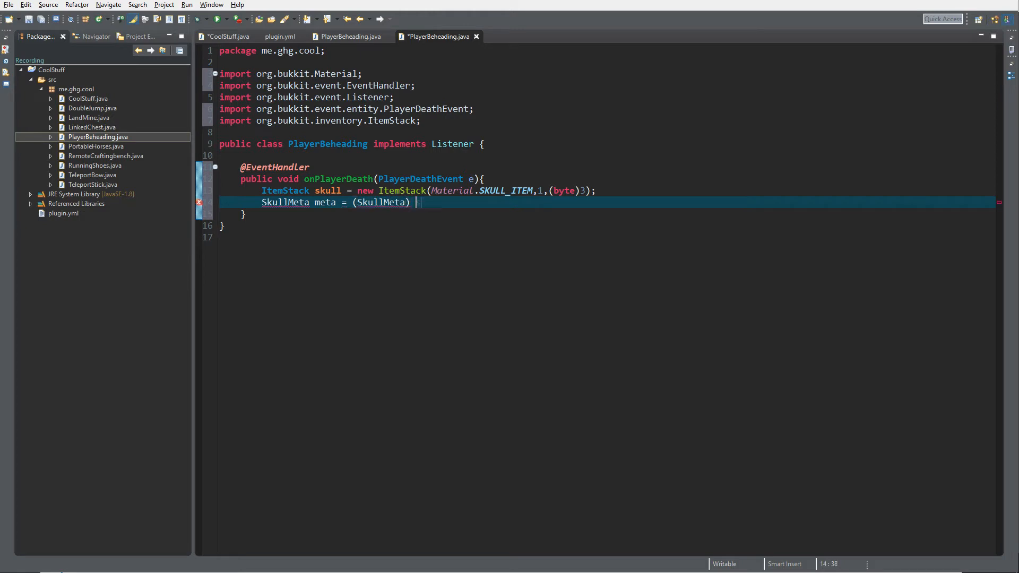
type("skull.getItemMeta();")
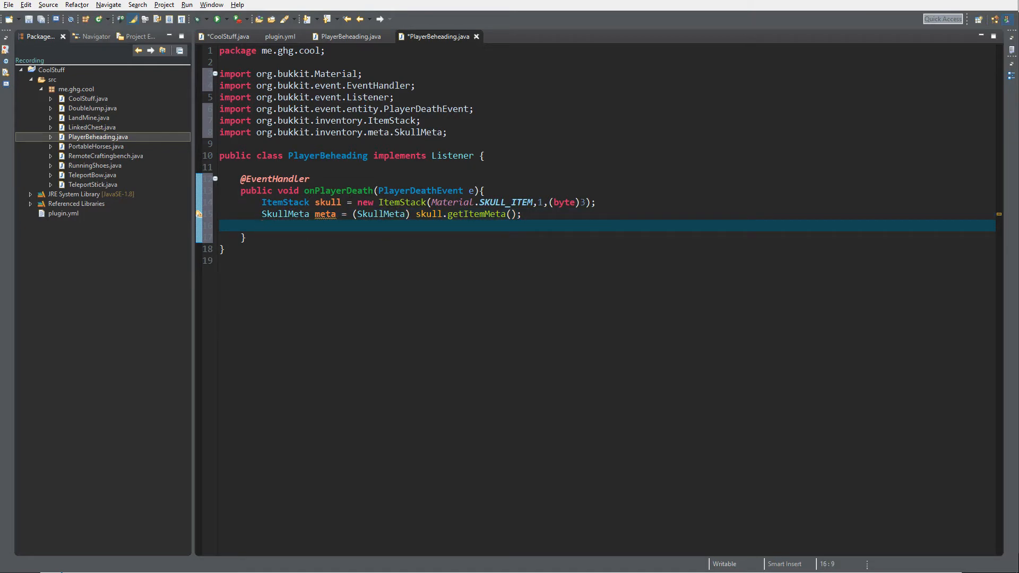
Step: Set the skull owner to e.getEntity().getName() and apply it with skull.setItemMeta(meta)
type("meta.g")
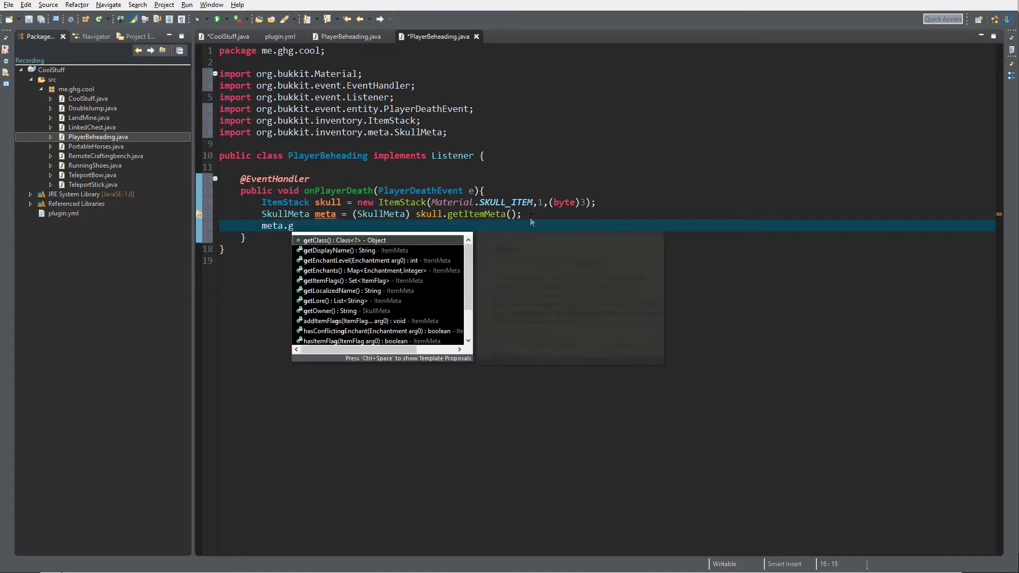
type("setOwner(arg0")
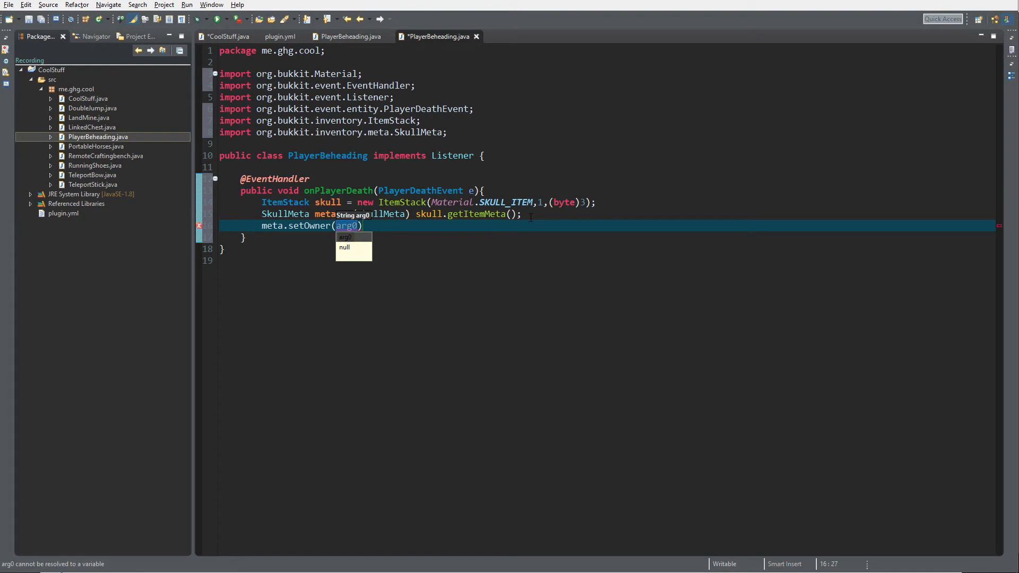
type("e.")
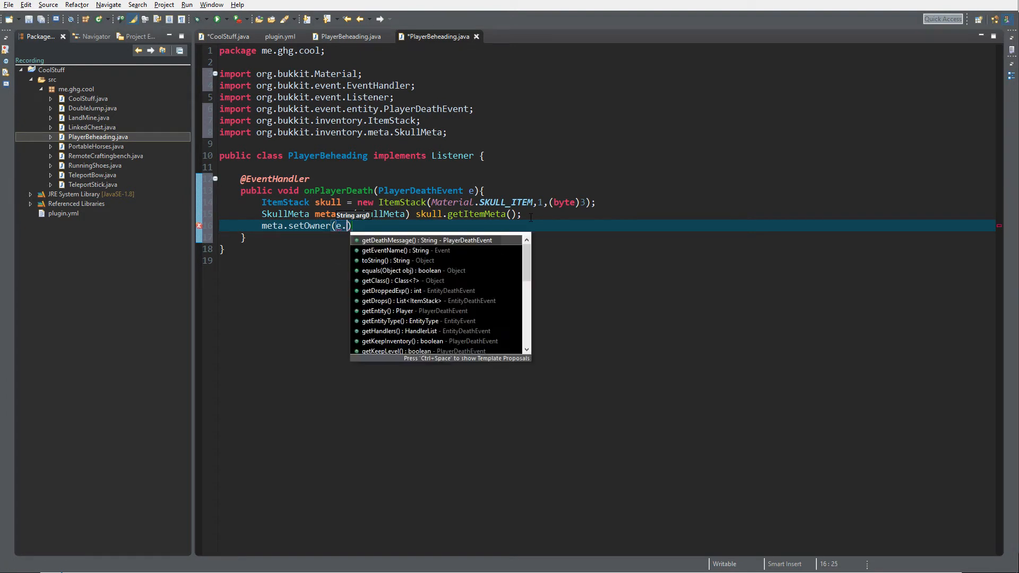
type("getPlay")
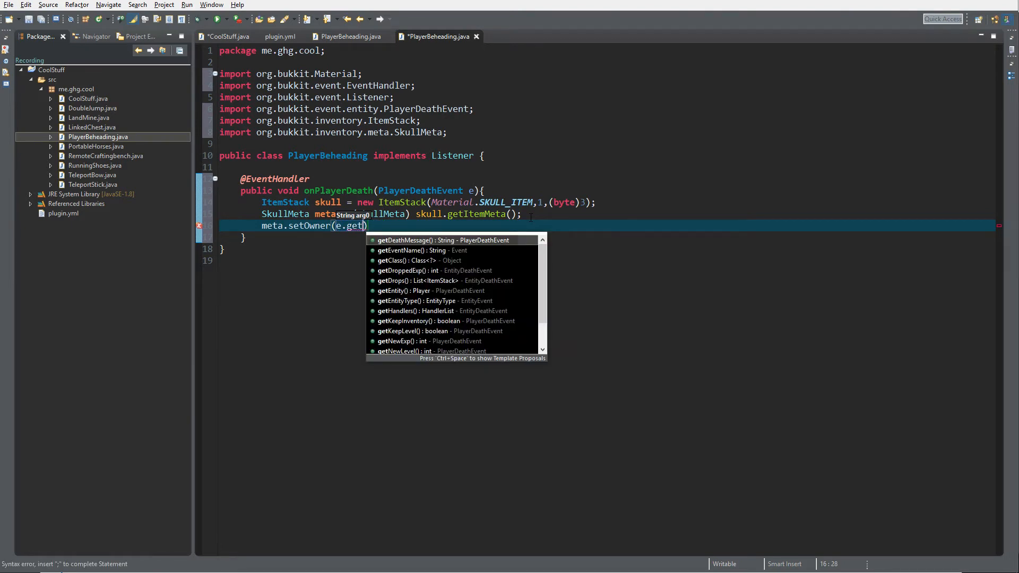
type("en")
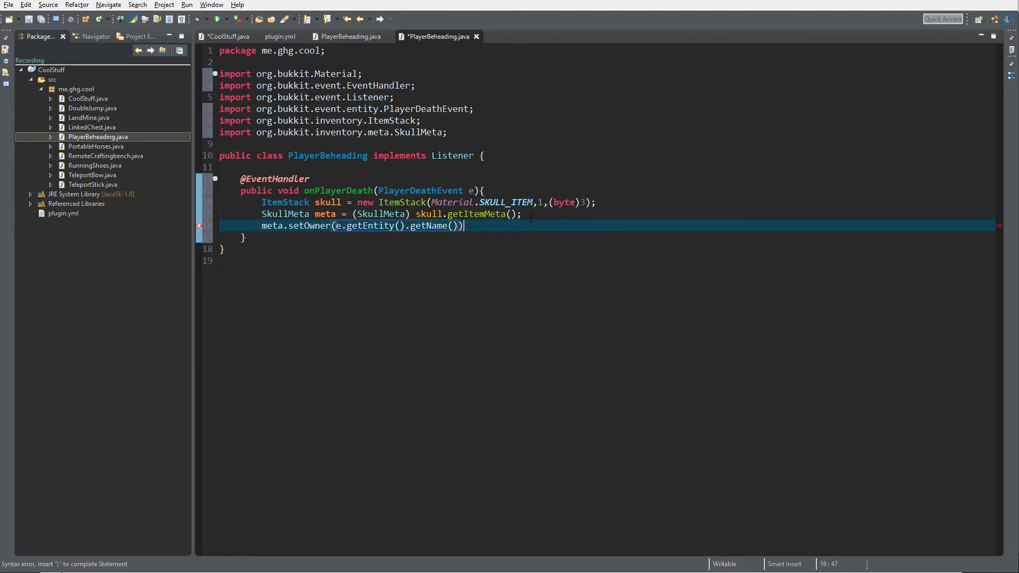
type(";")
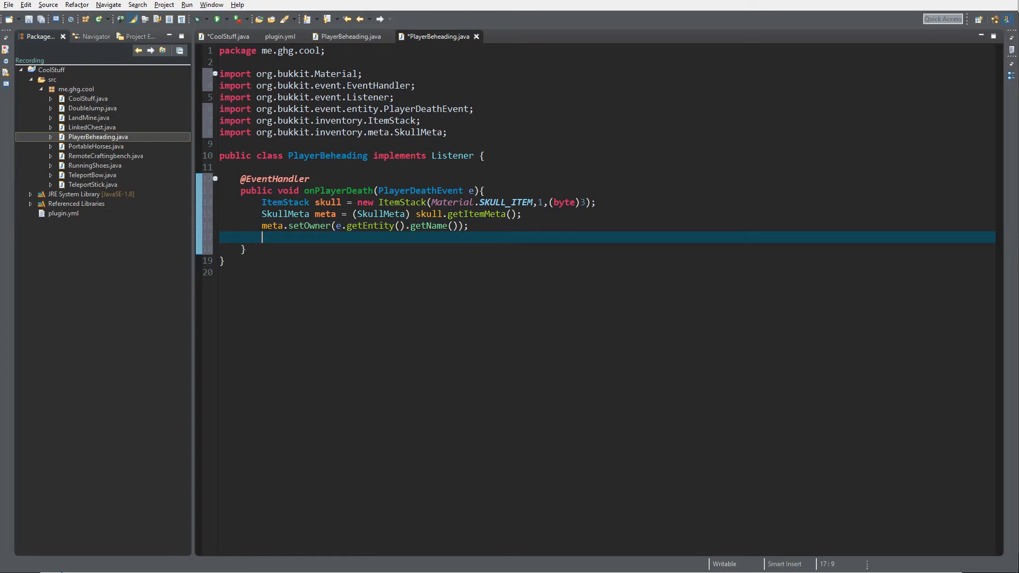
type("skull.setItemMeta(meta);")
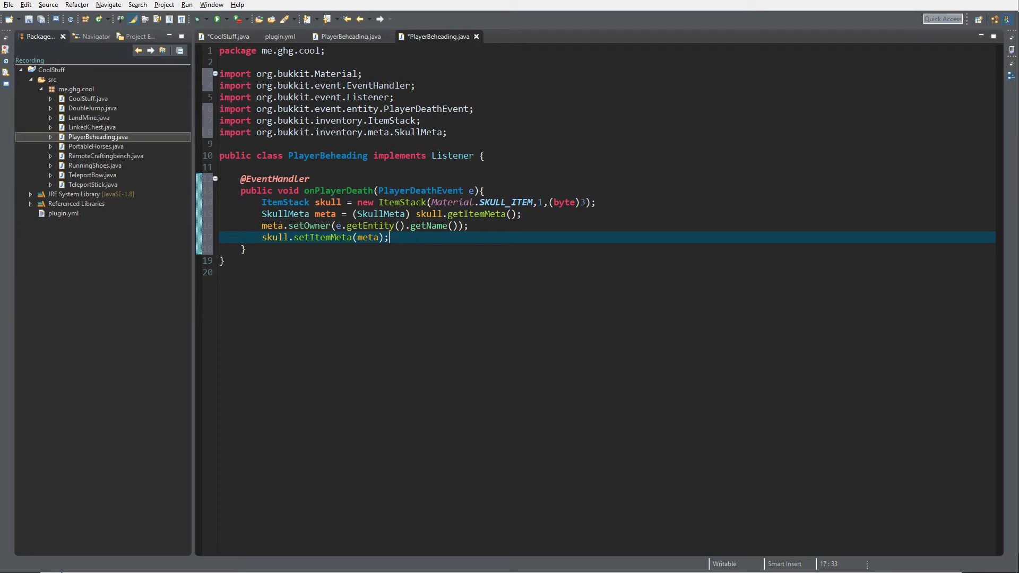
Step: Drop the skull at the dead player's location via getWorld().dropItem(...) and save PlayerBeheading.java
key("Enter")
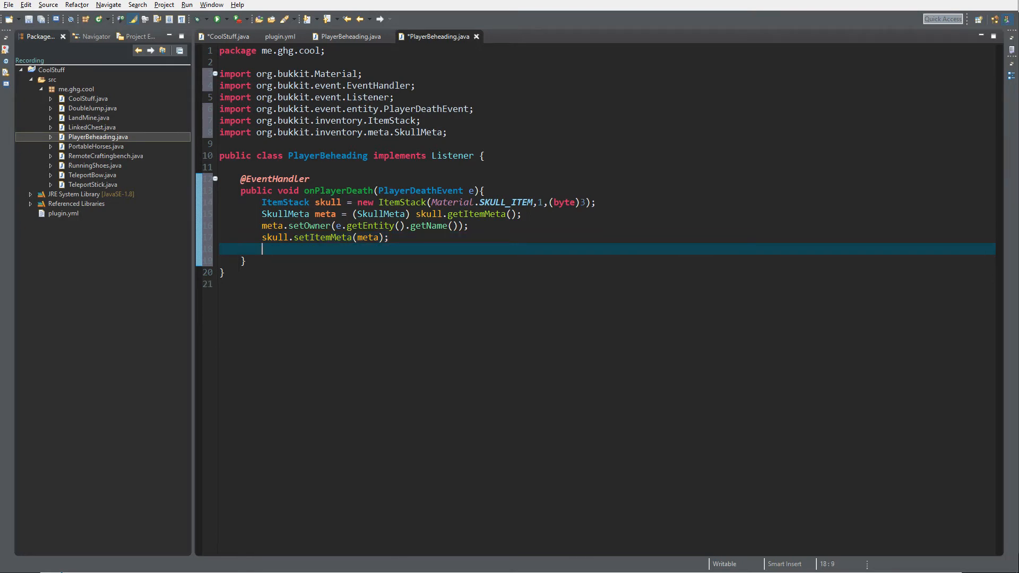
type("e.getEntity()")
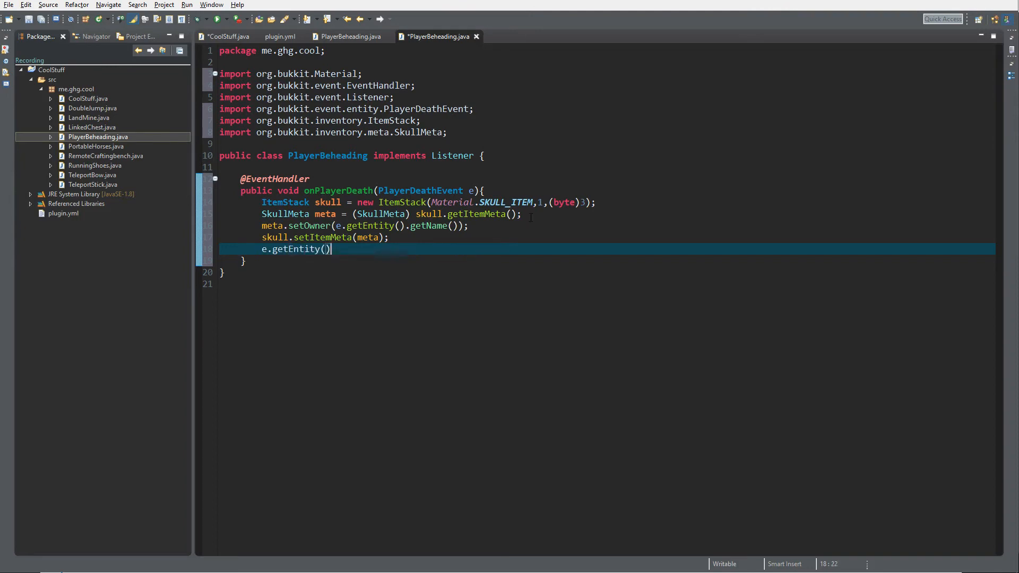
type(".getWorld()")
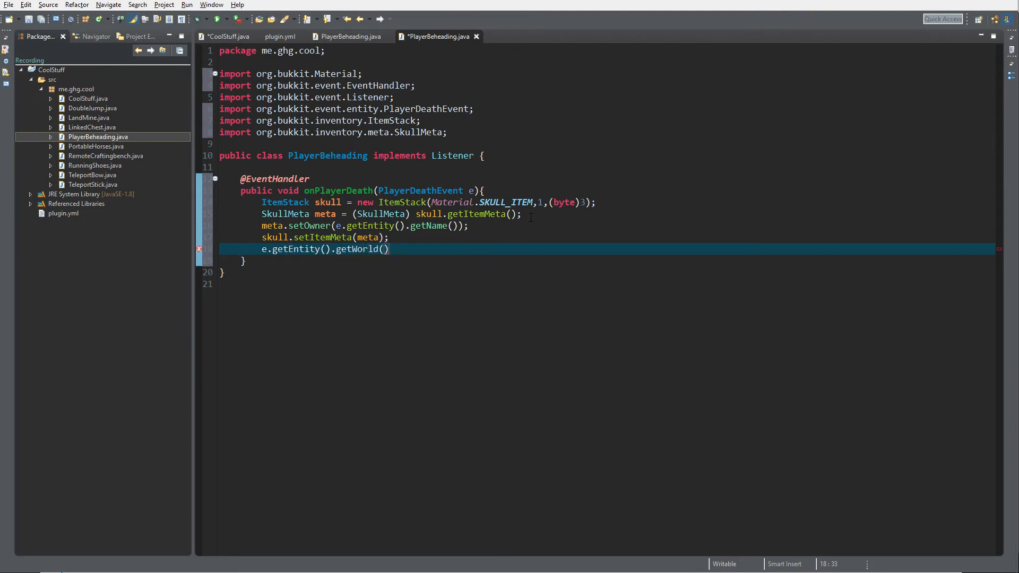
type(".")
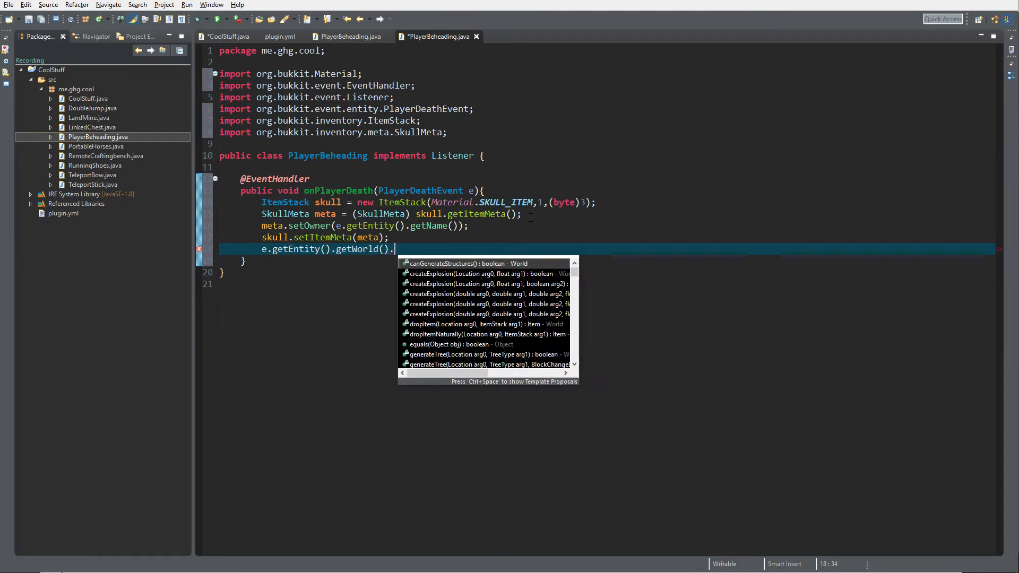
type("dropItem(e, arg1")
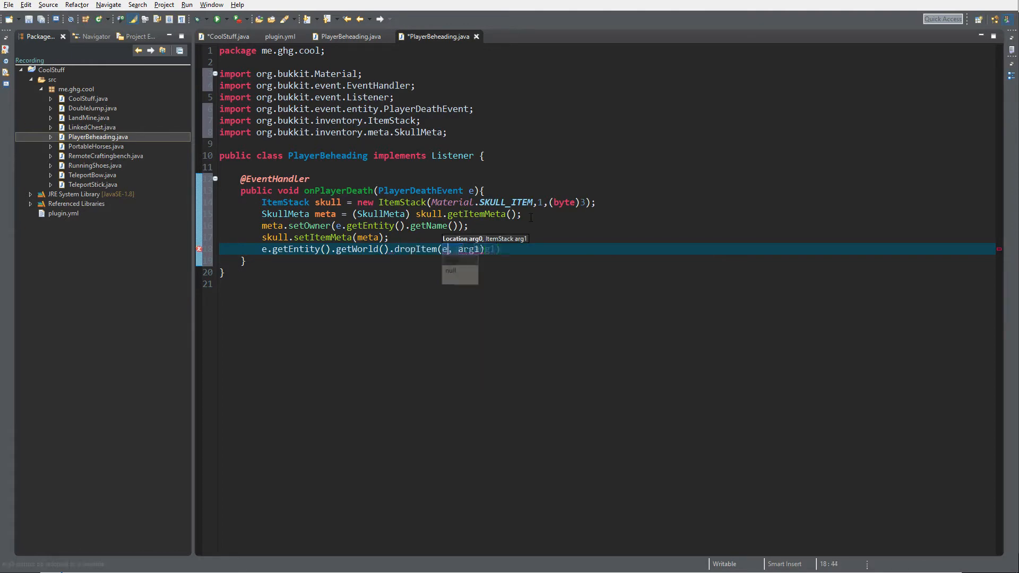
type(".getEntity().getLocation(")
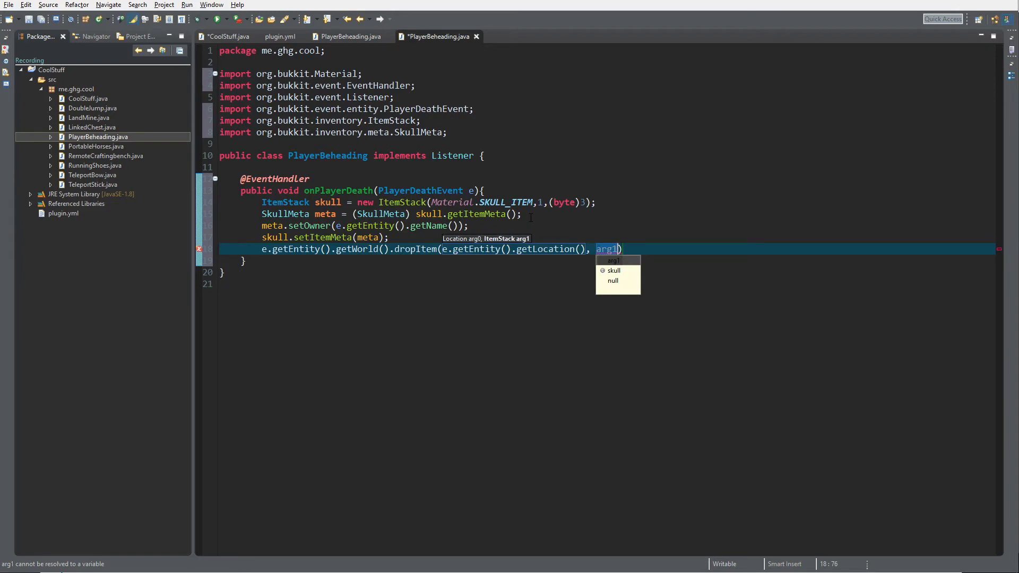
type("skul")
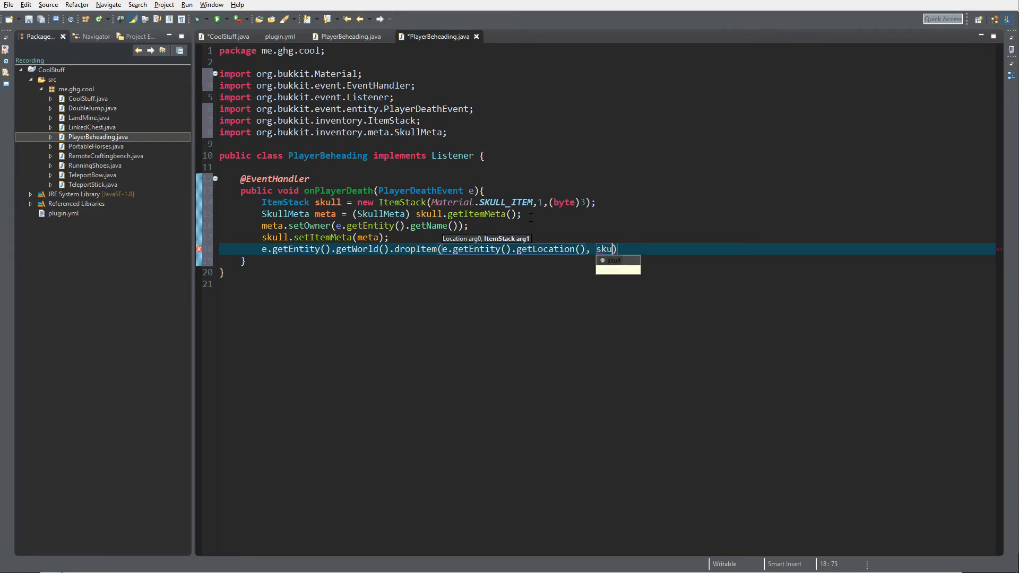
type("ll")
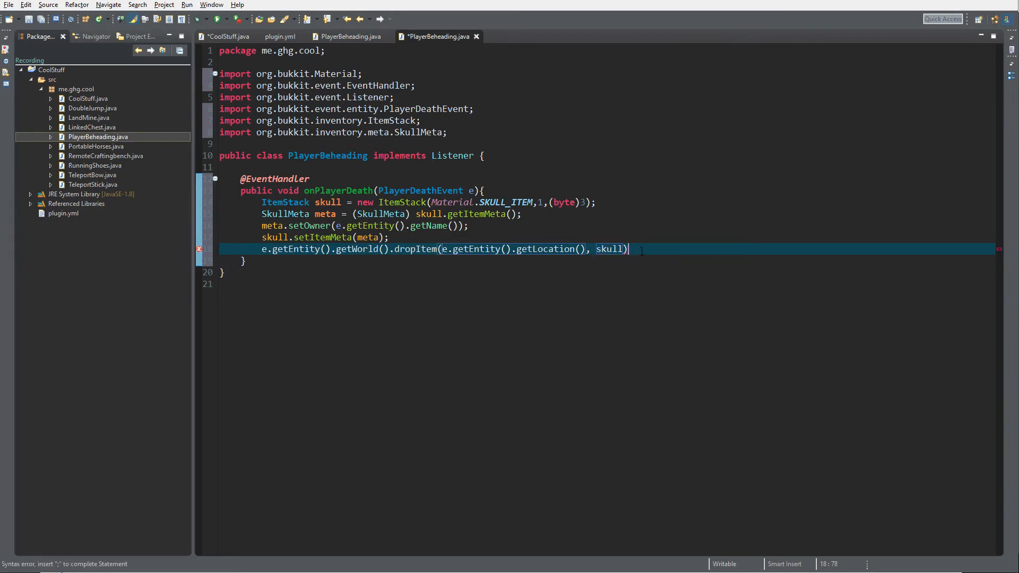
type(";")
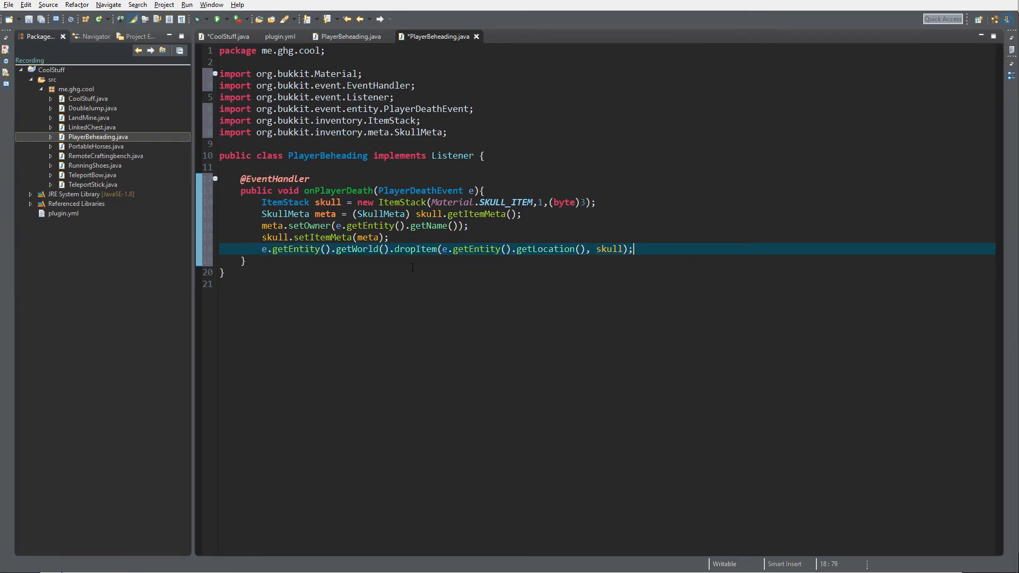
key("ctrl+s")
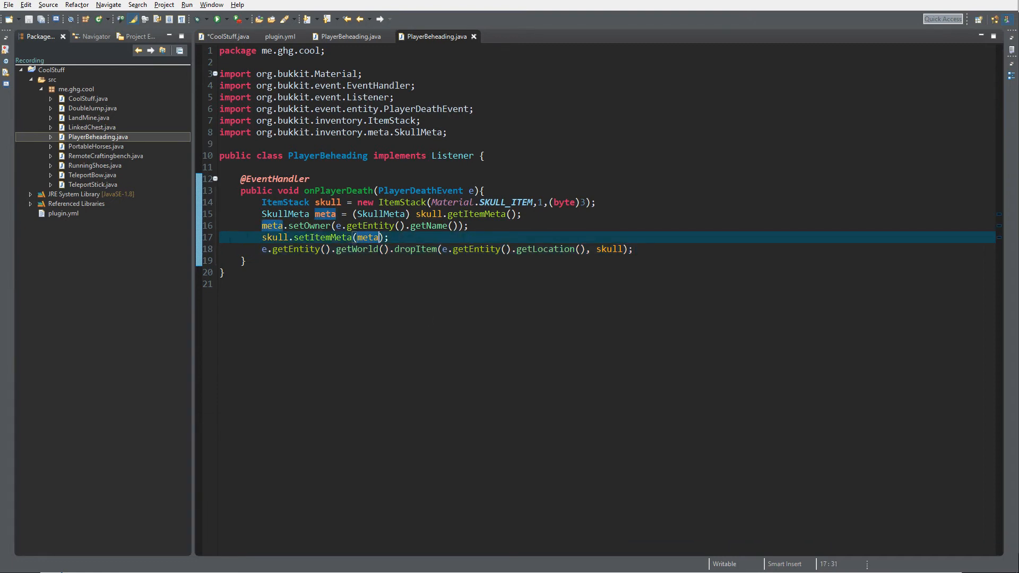
left_click(368, 225)
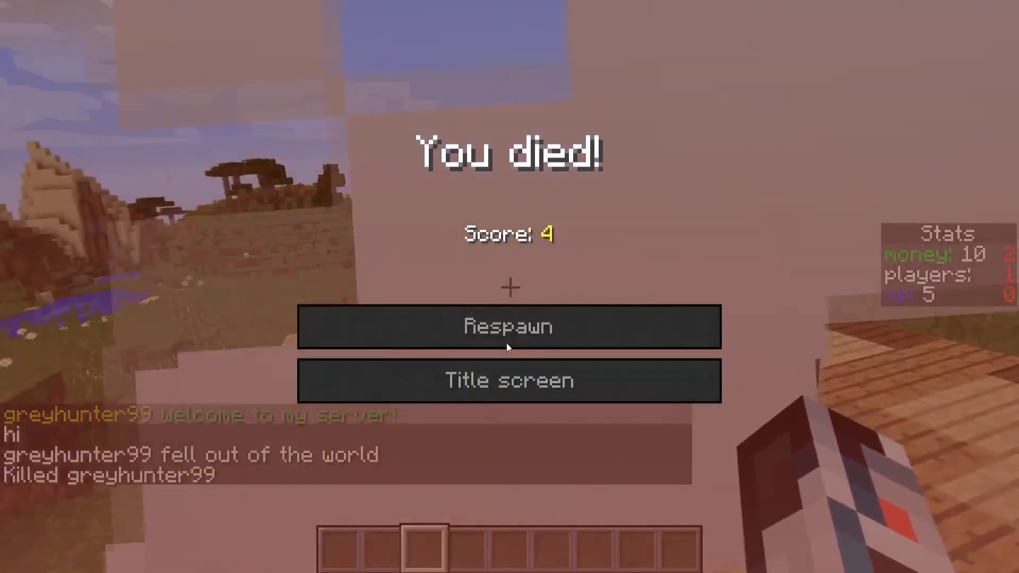
Step: Respawn from the death screen after dying in the test
left_click(508, 327)
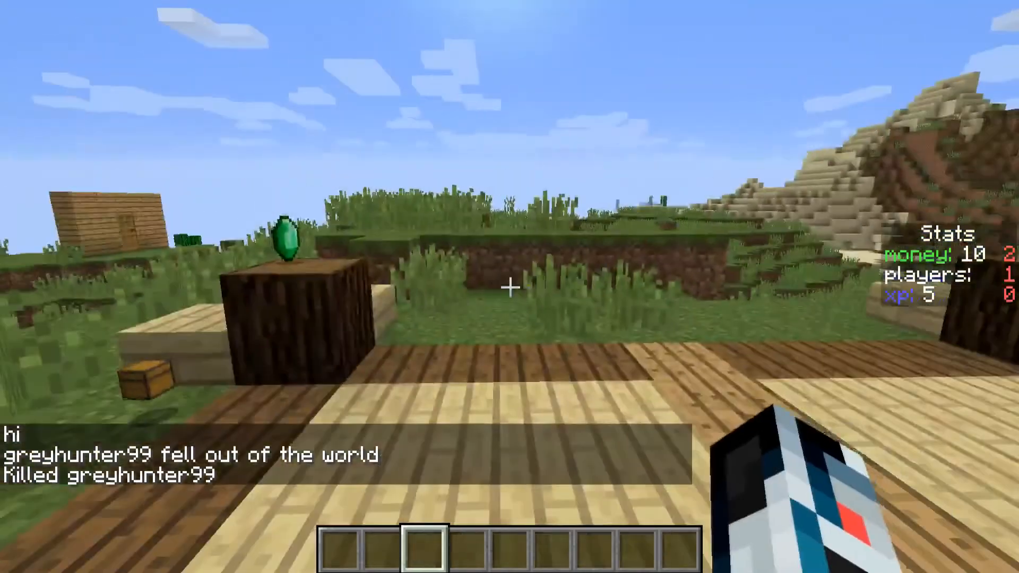